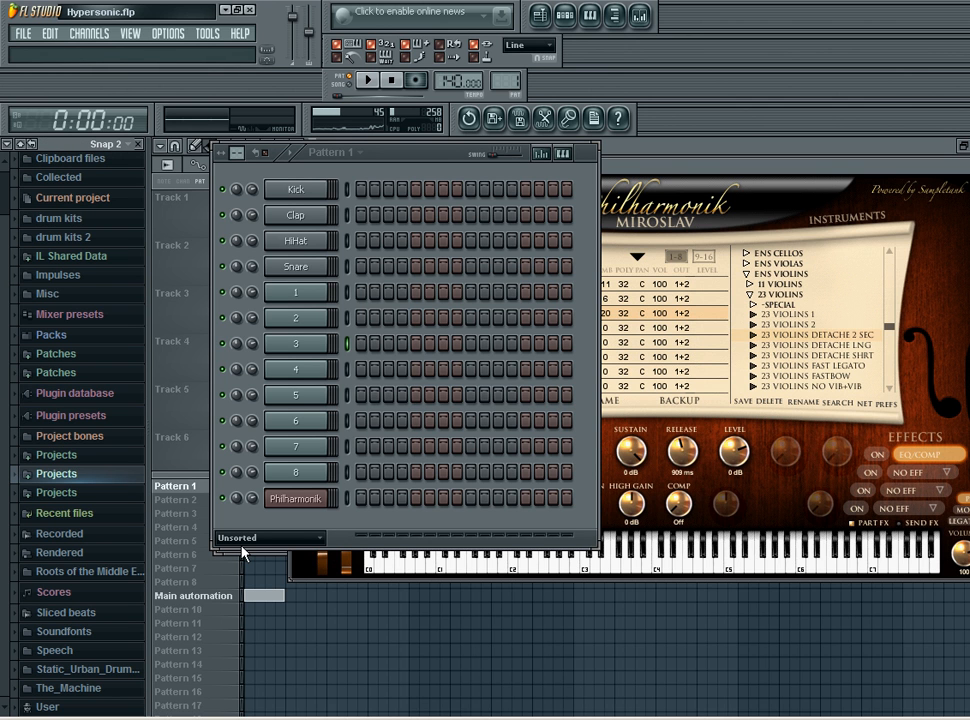
Step: Show Philharmonik's Fruity Wrapper Processing page listing outputs Philharmonik 1 through 8
click(296, 498)
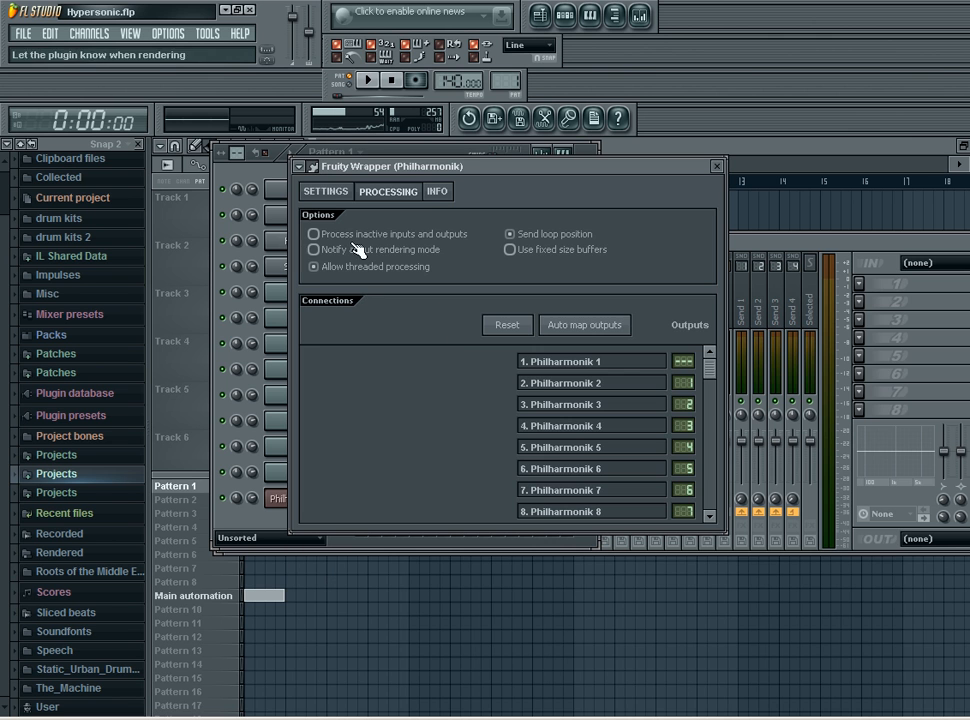
click(324, 192)
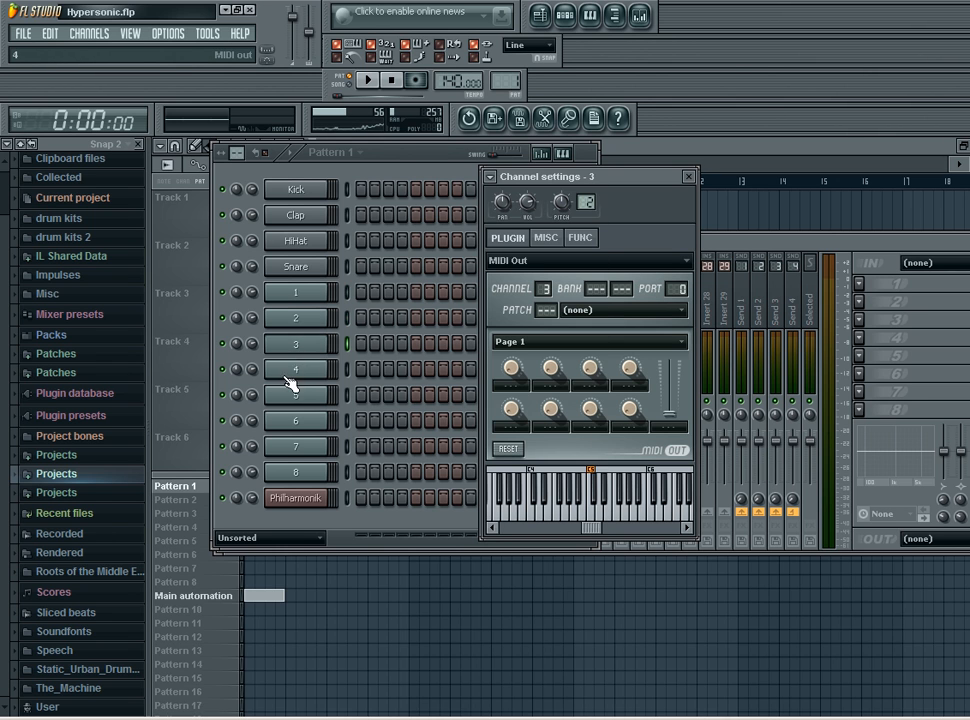
click(296, 396)
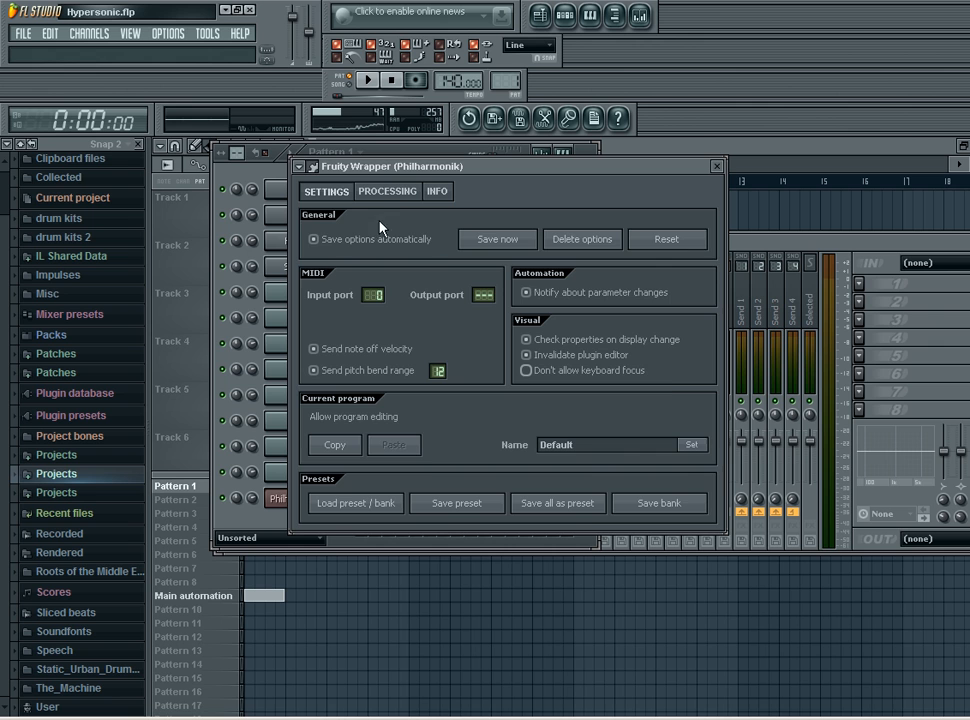
click(388, 192)
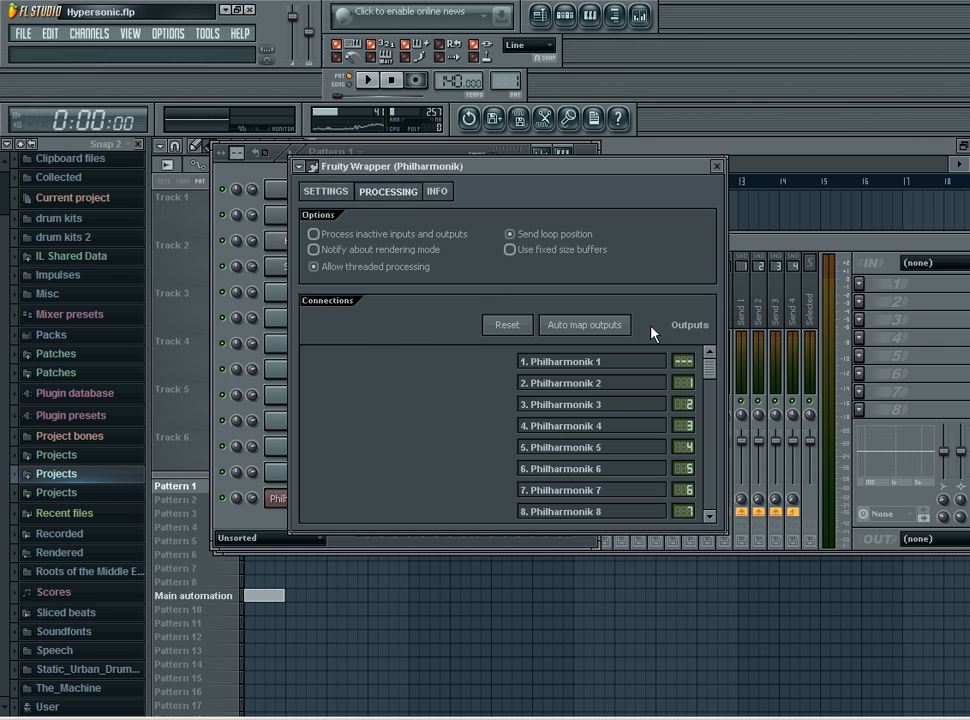
mouse_move(584, 324)
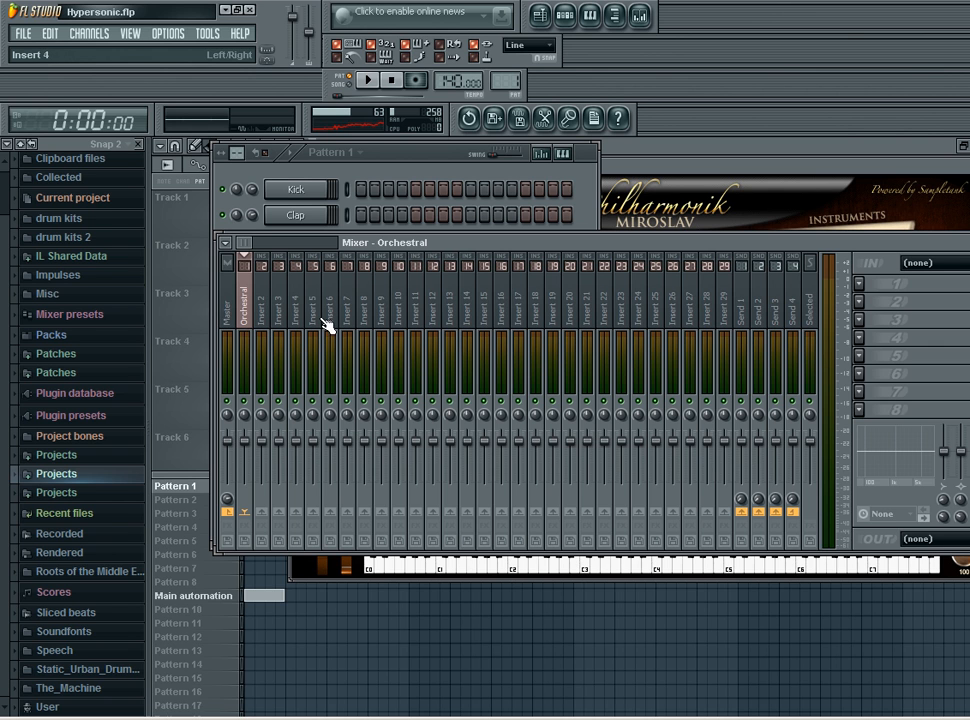
Step: Select mixer insert 12 and rename it Philharmonik
click(432, 300)
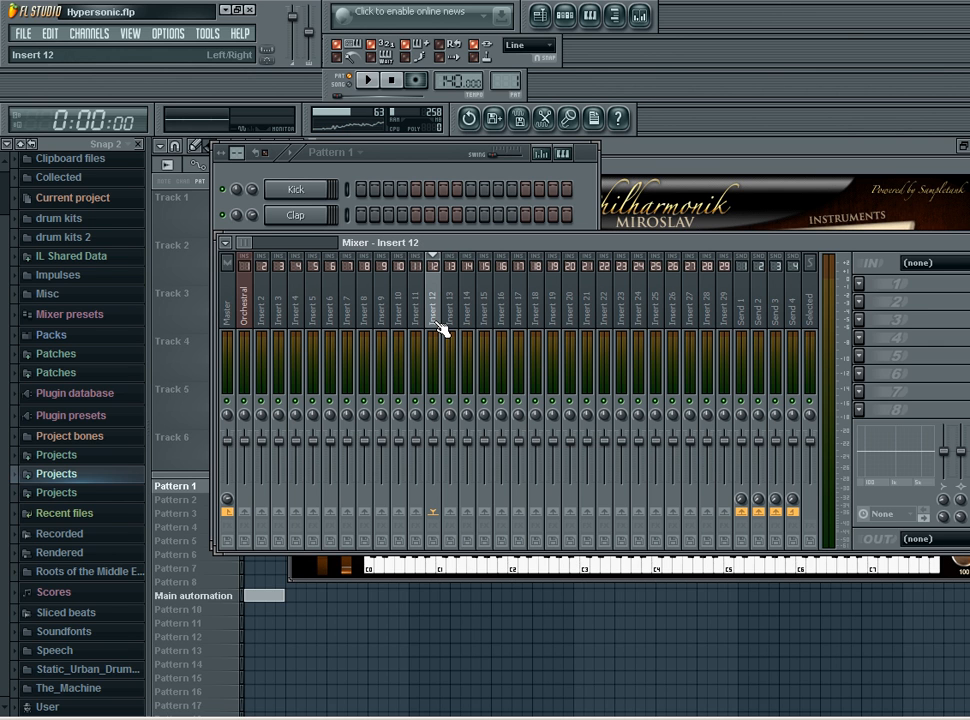
click(432, 300)
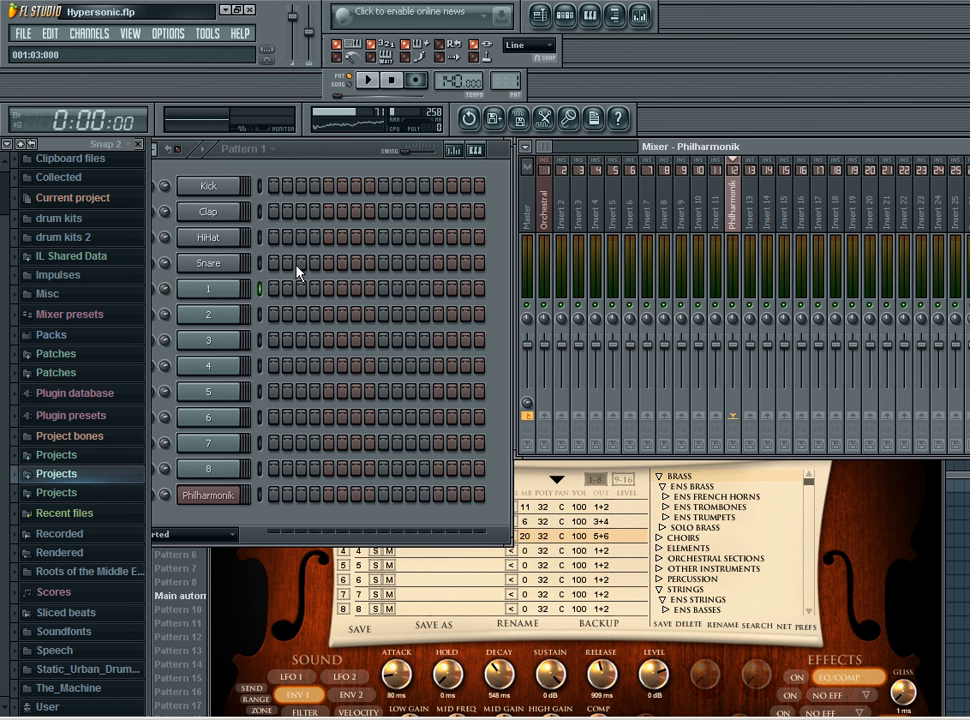
Step: Set the ASIO buffer size to 2048 samples in Audio settings and close Settings
click(168, 32)
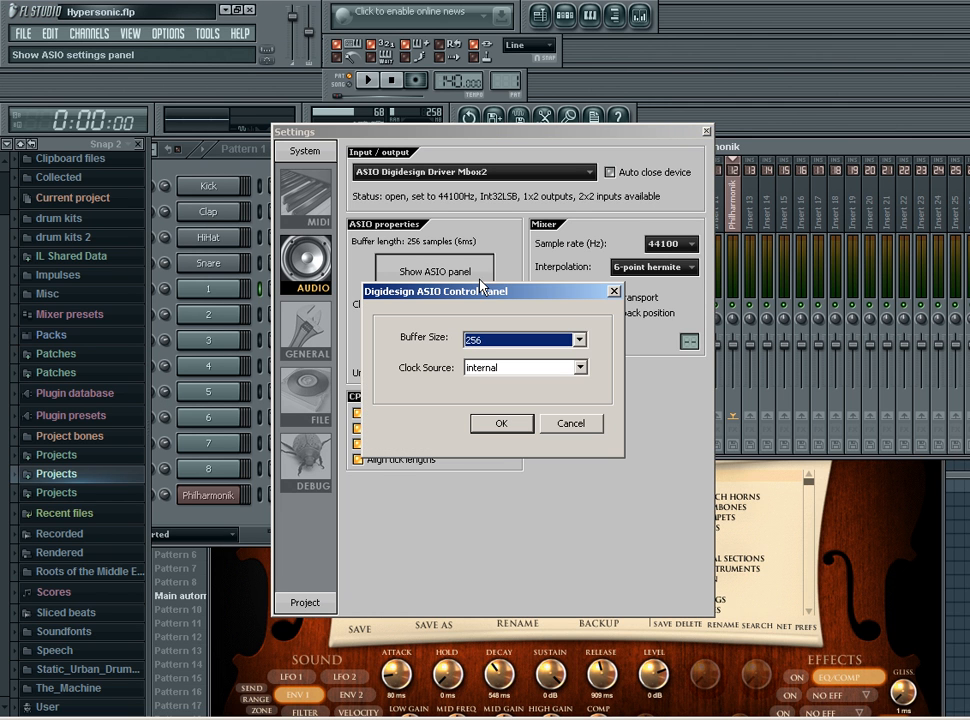
click(564, 340)
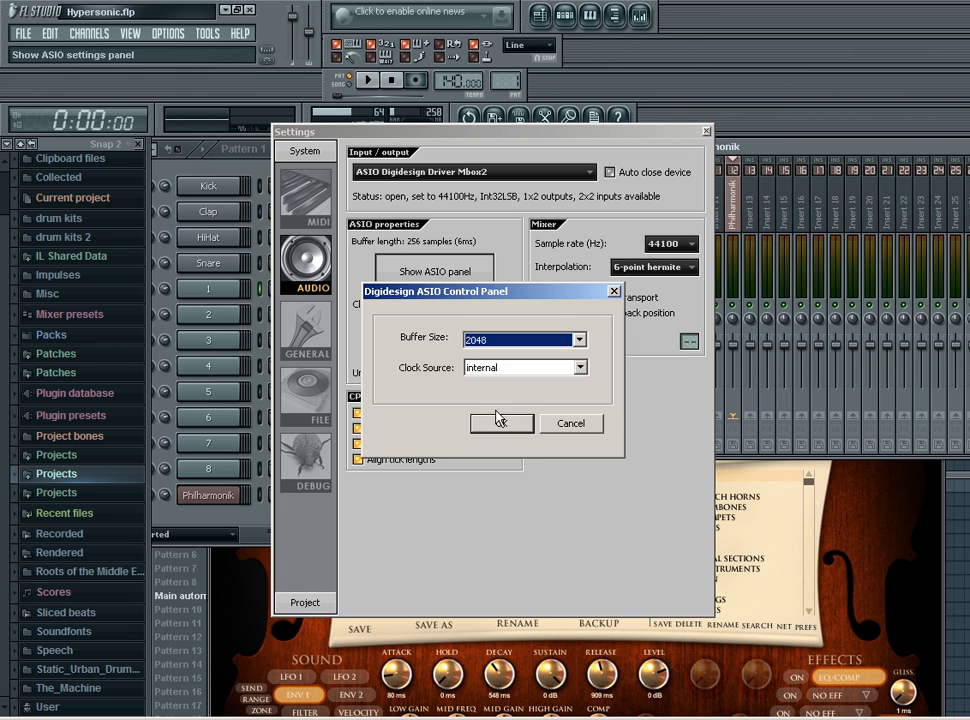
click(502, 424)
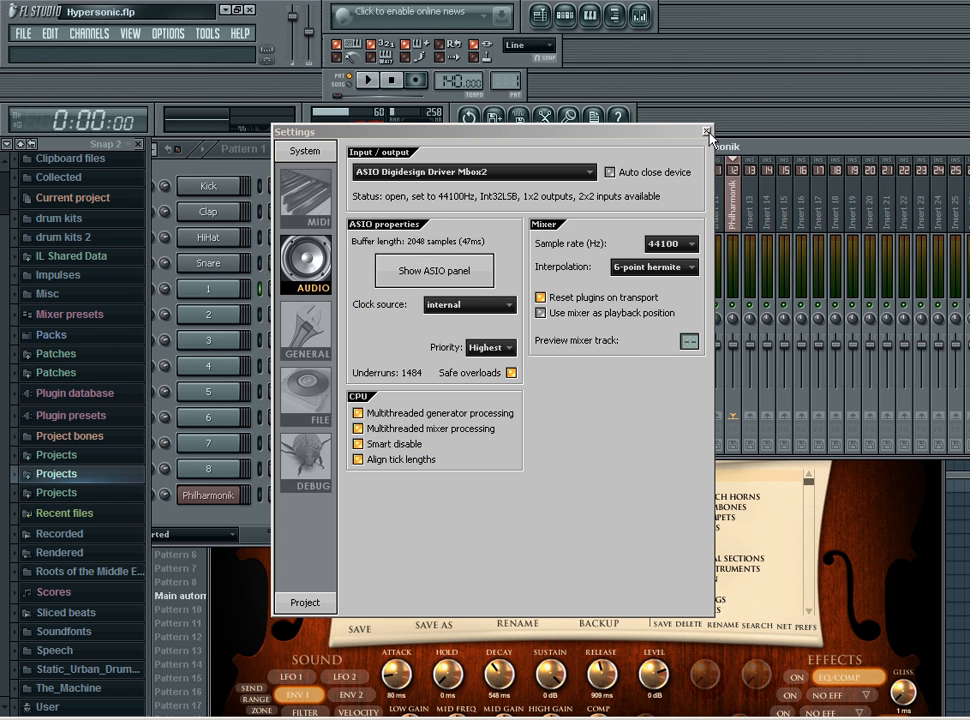
click(708, 132)
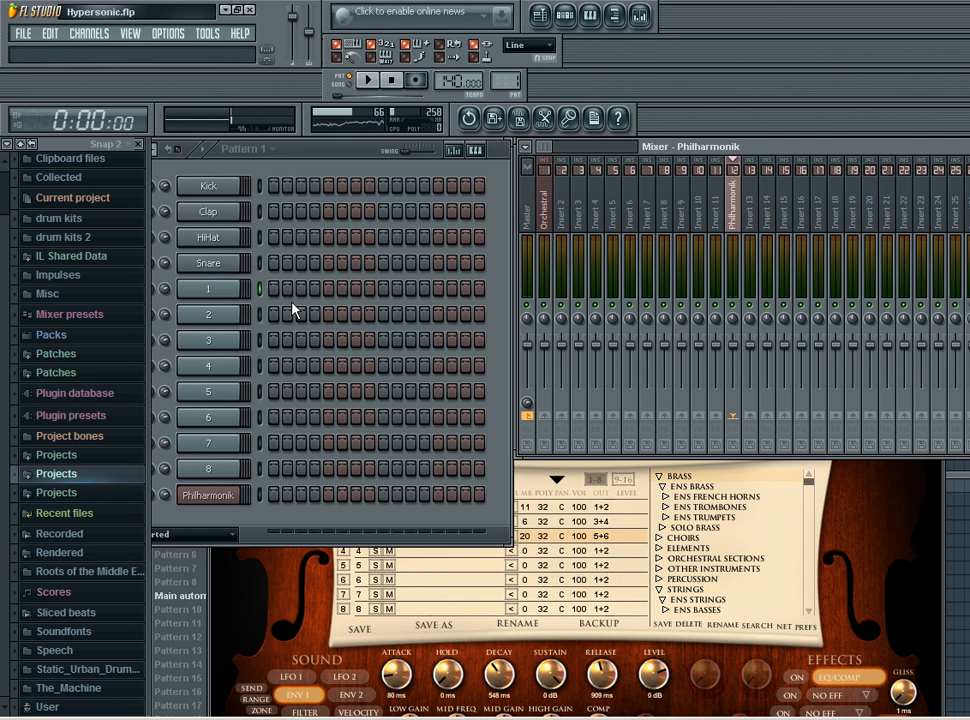
click(750, 200)
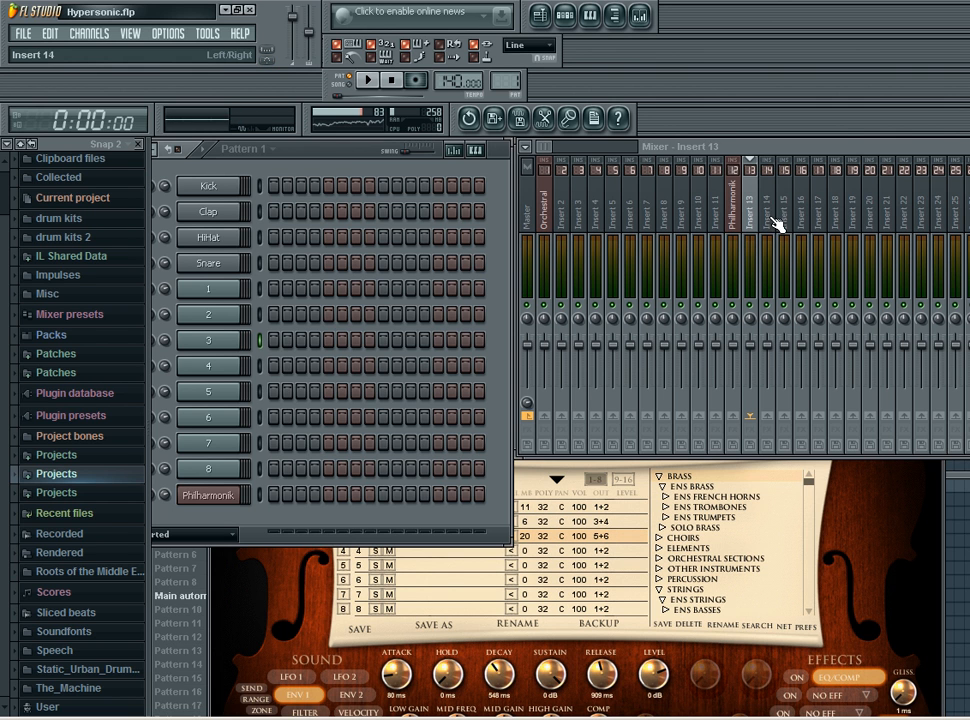
click(768, 220)
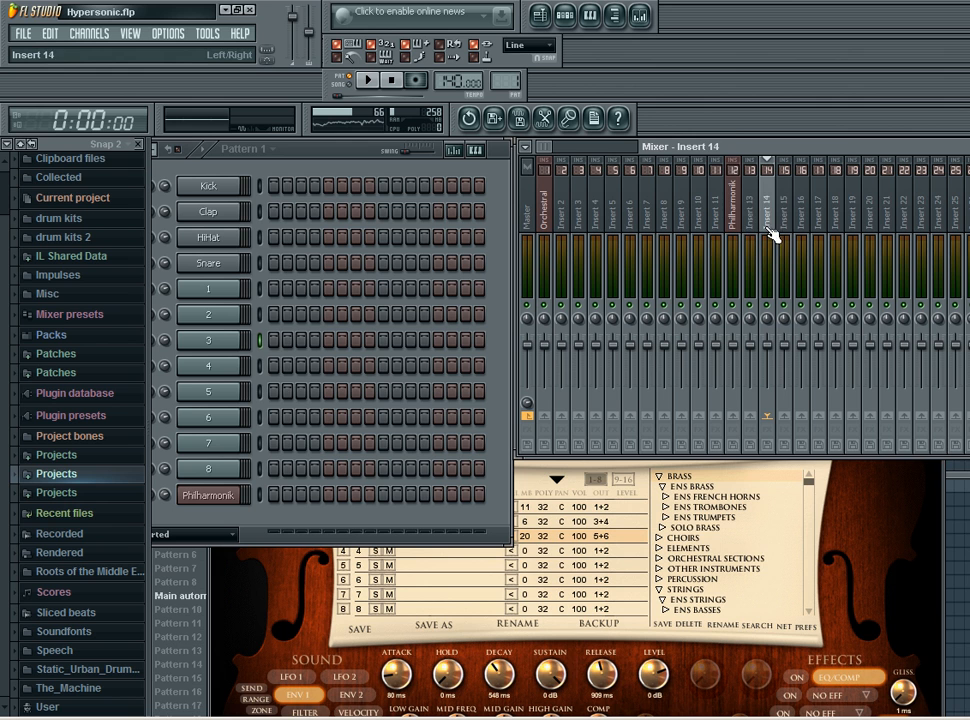
click(732, 200)
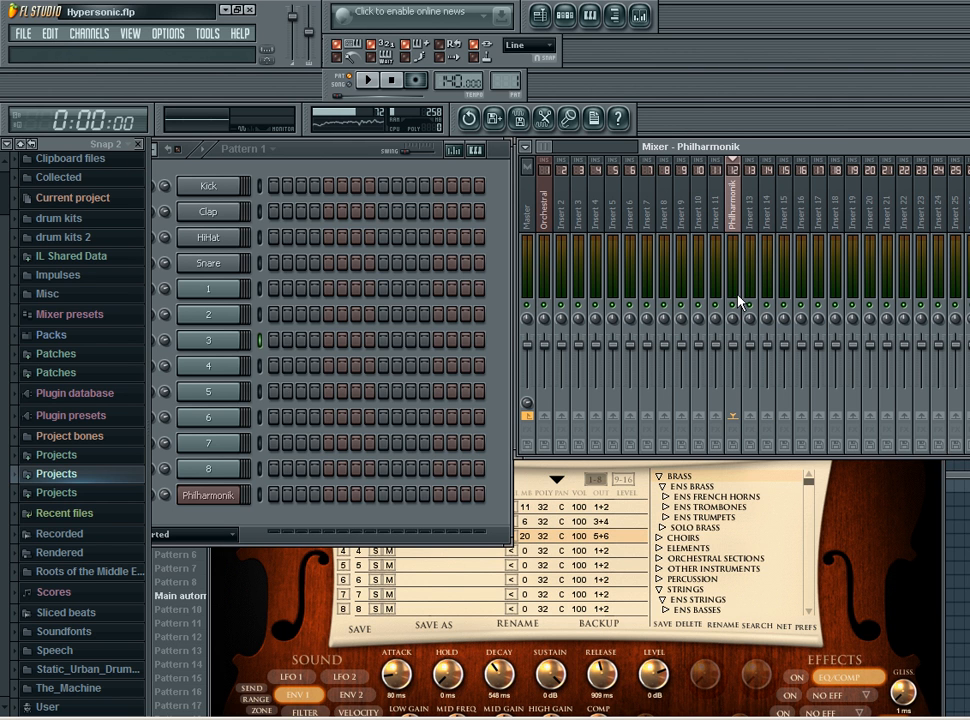
mouse_move(650, 218)
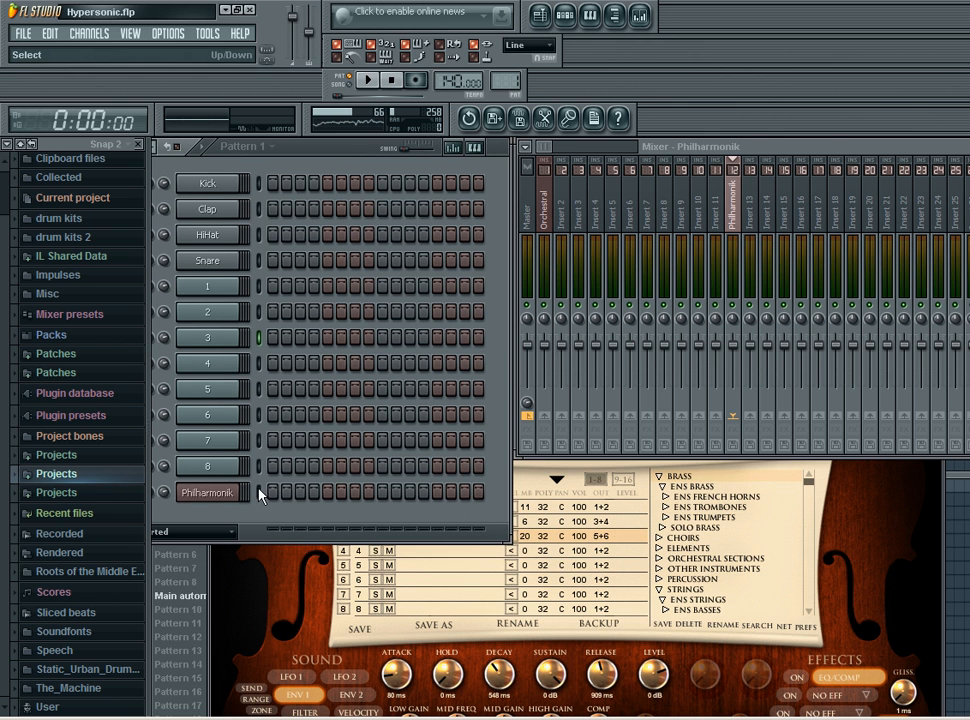
Step: Hide the Philharmonik instrument window from its Step Sequencer channel button
click(208, 492)
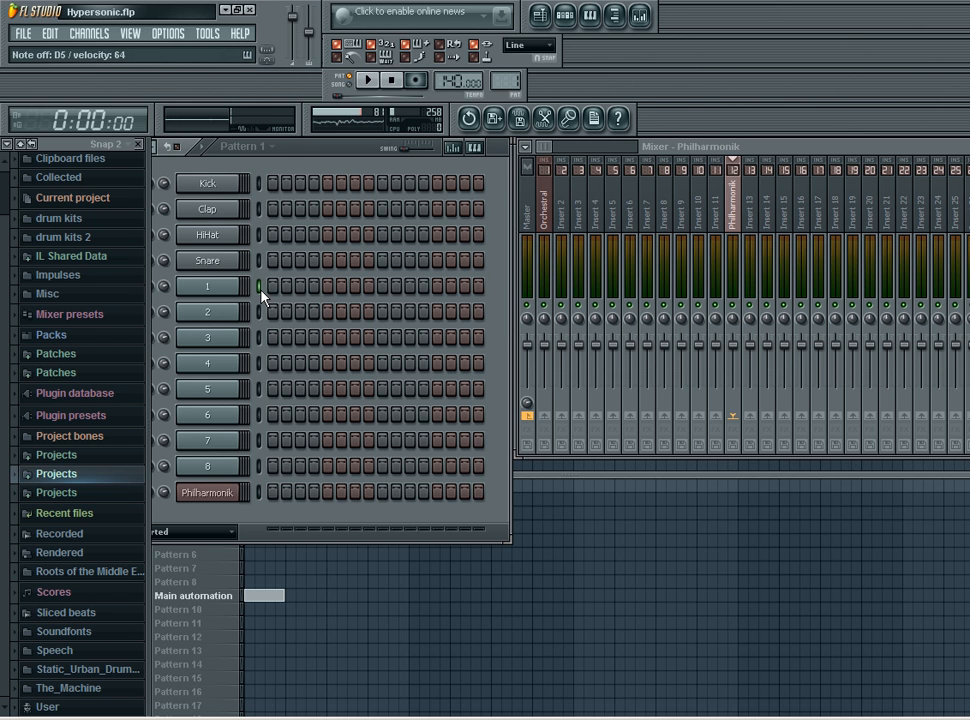
mouse_move(790, 240)
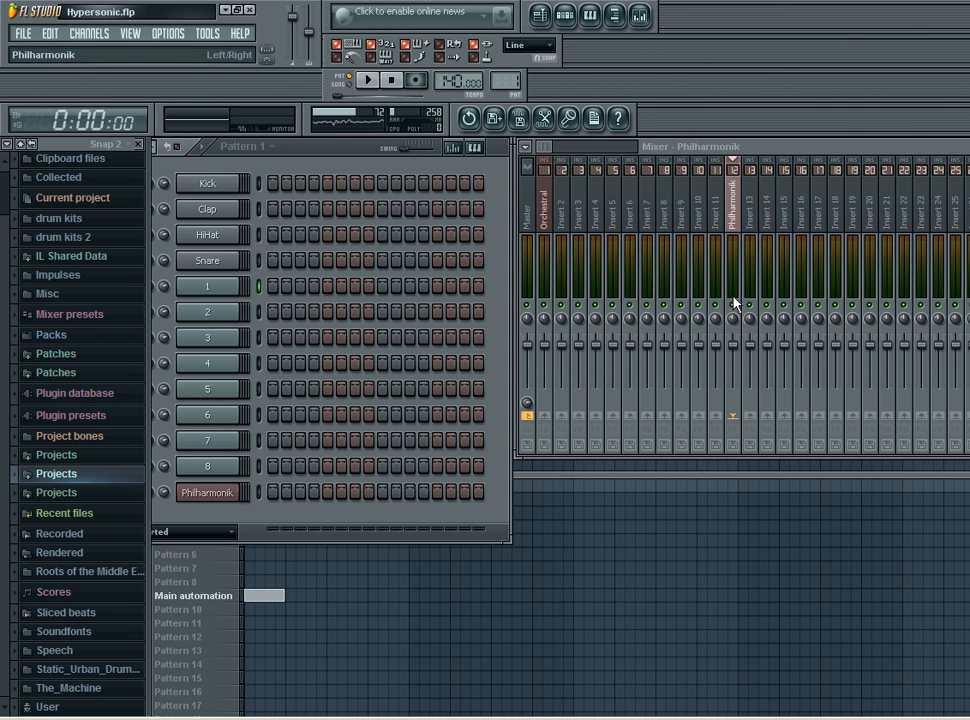
mouse_move(796, 230)
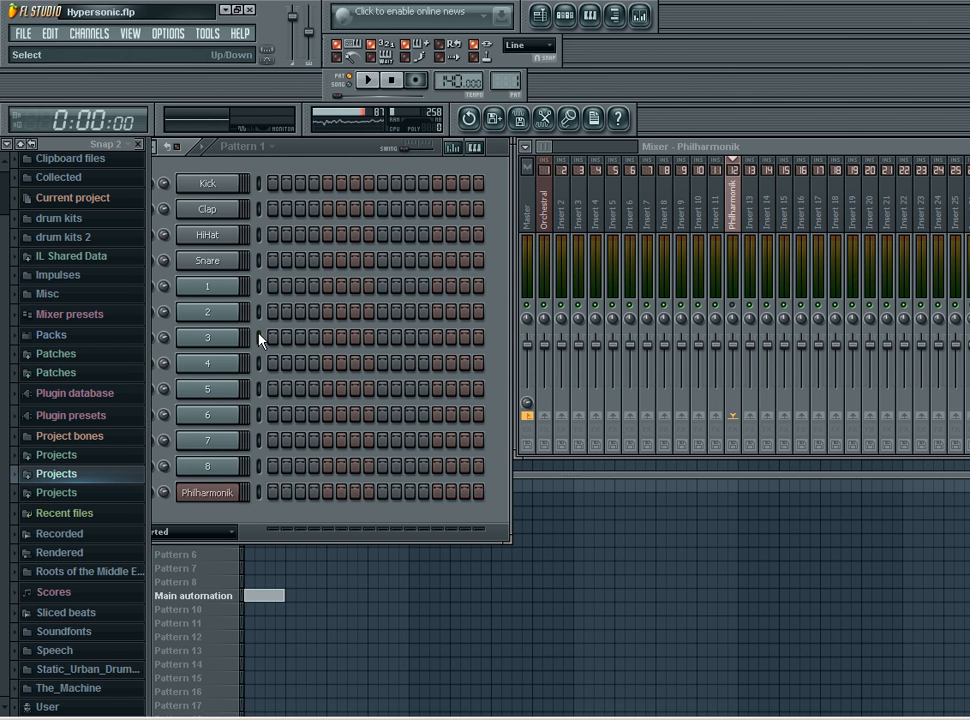
click(258, 336)
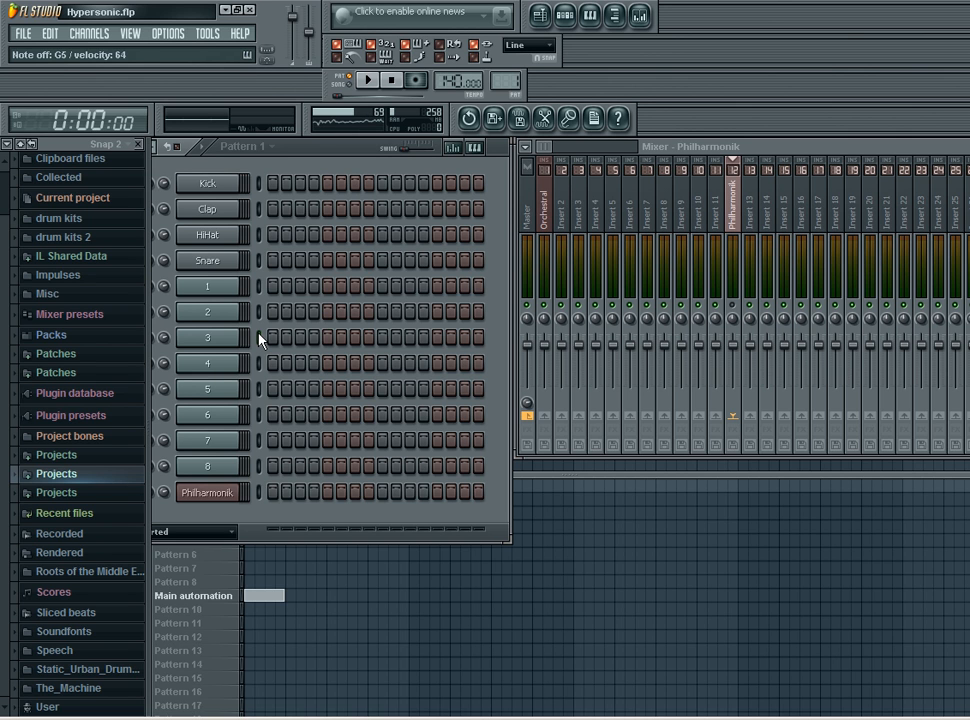
mouse_move(390, 90)
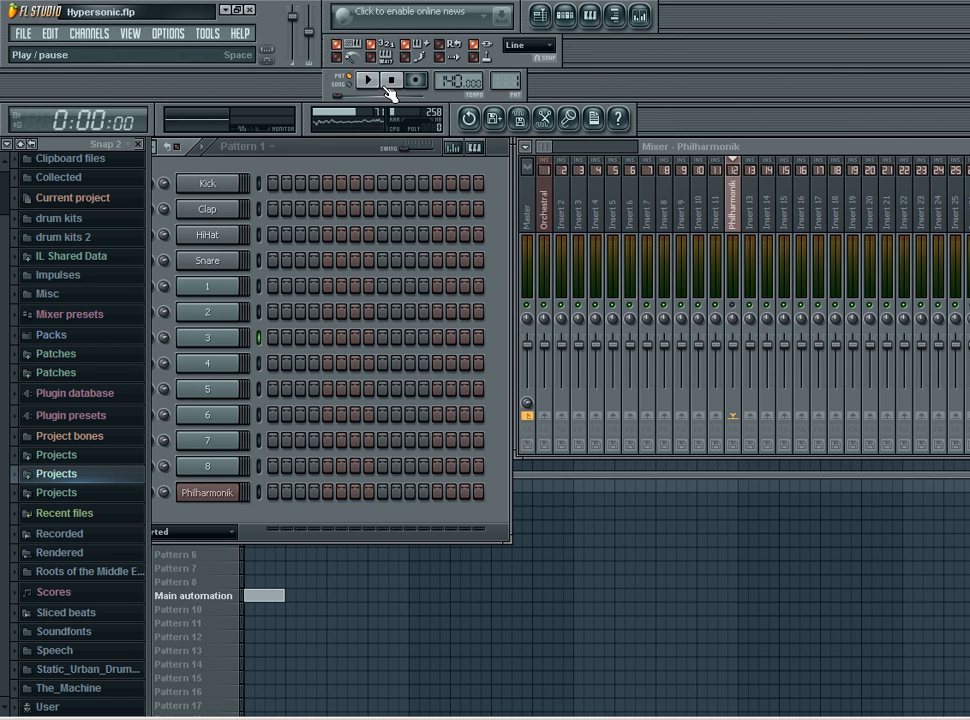